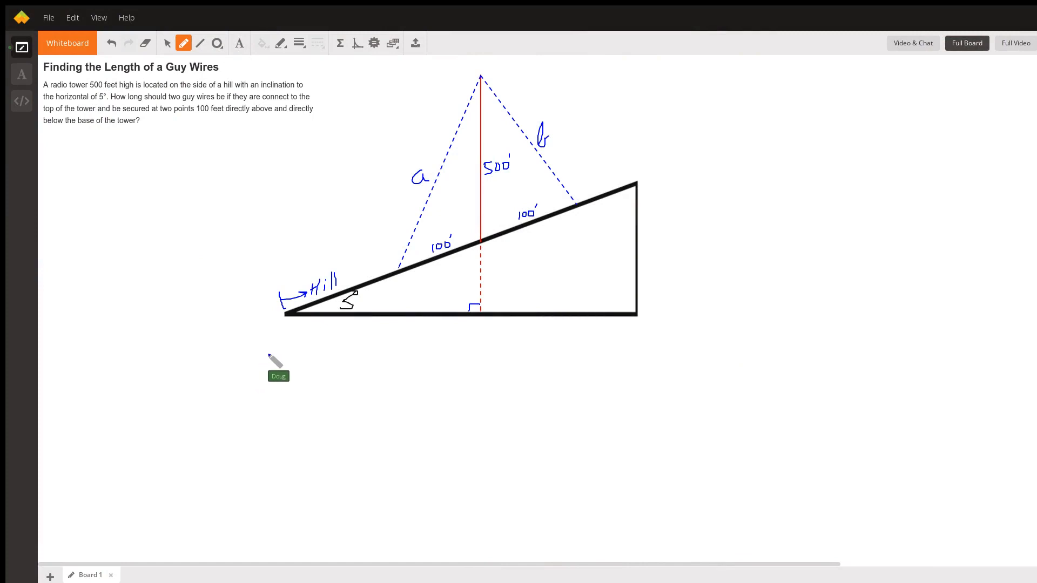
pyautogui.moveTo(304, 324)
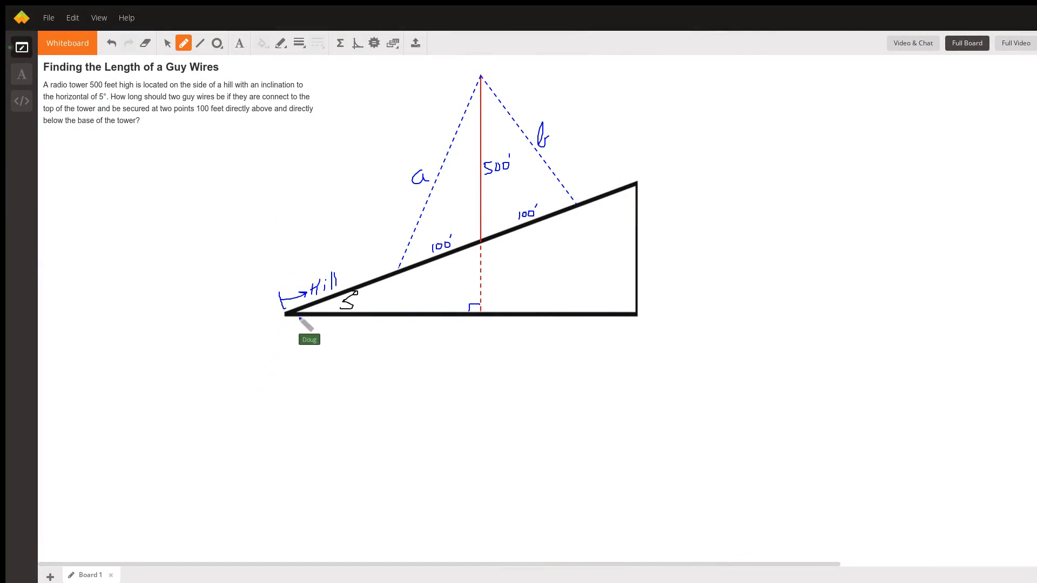
pyautogui.moveTo(418, 275)
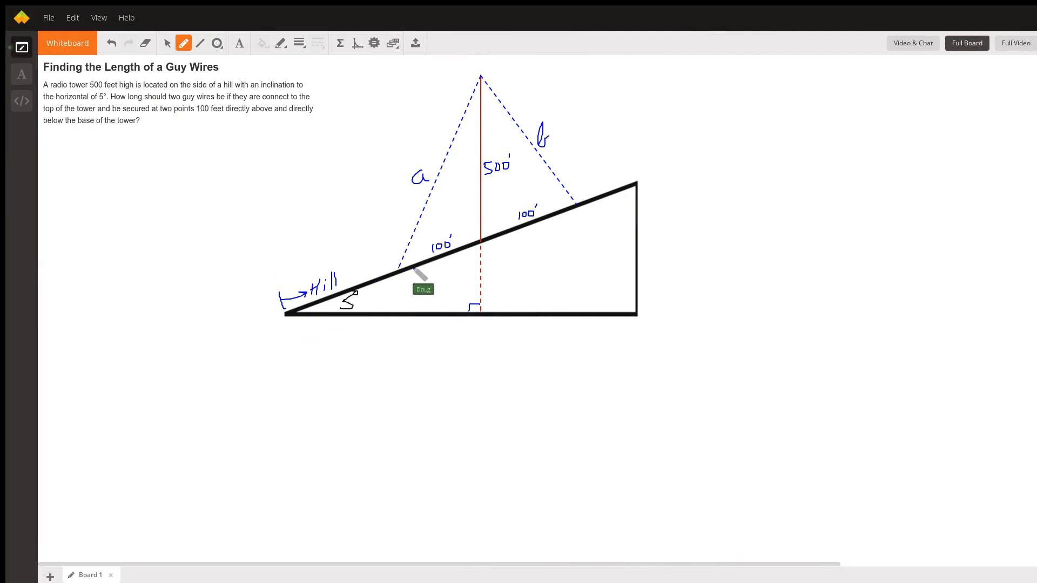
pyautogui.moveTo(374, 301)
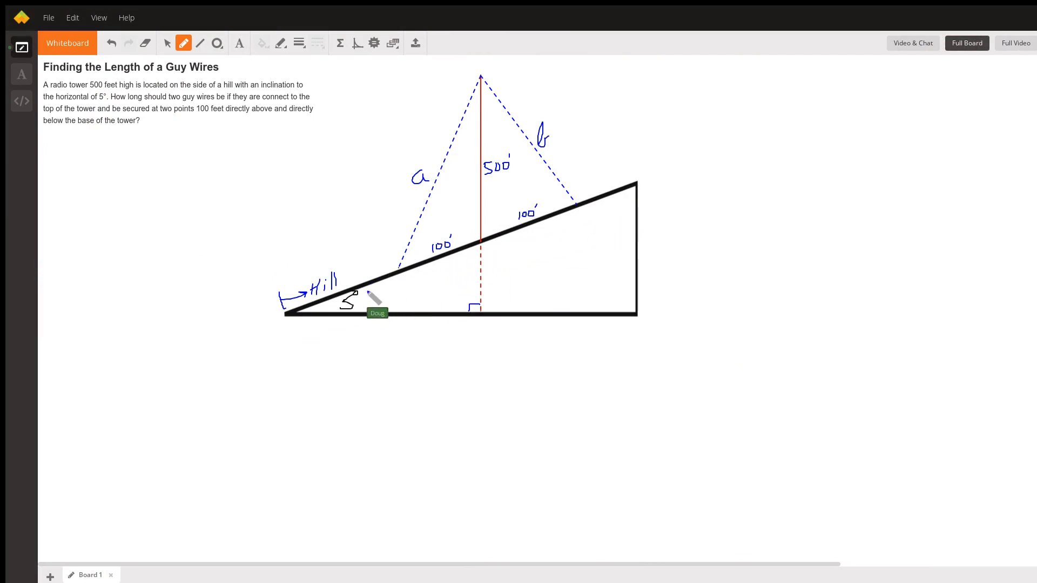
pyautogui.moveTo(373, 307)
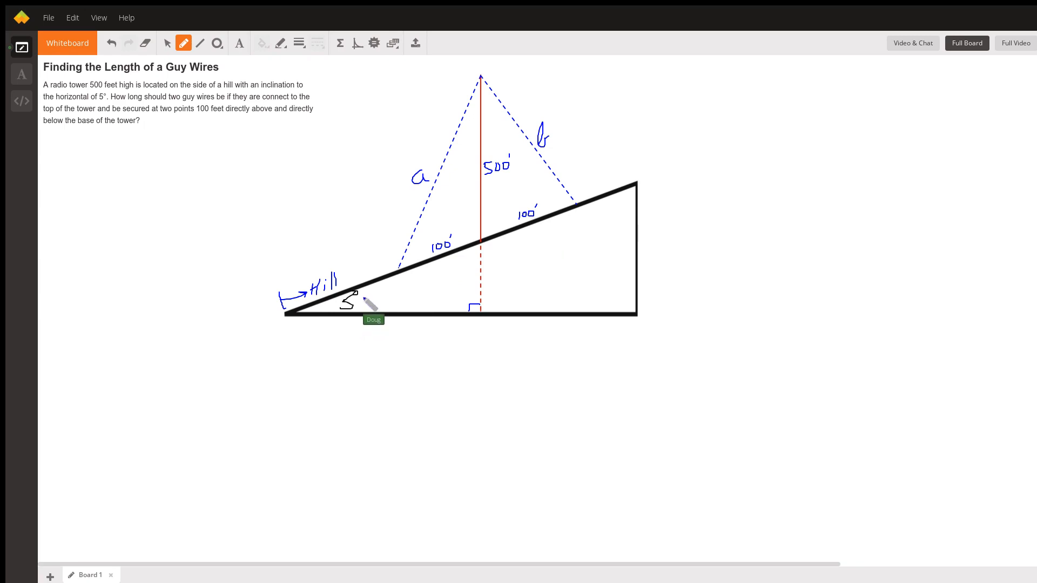
pyautogui.moveTo(512, 208)
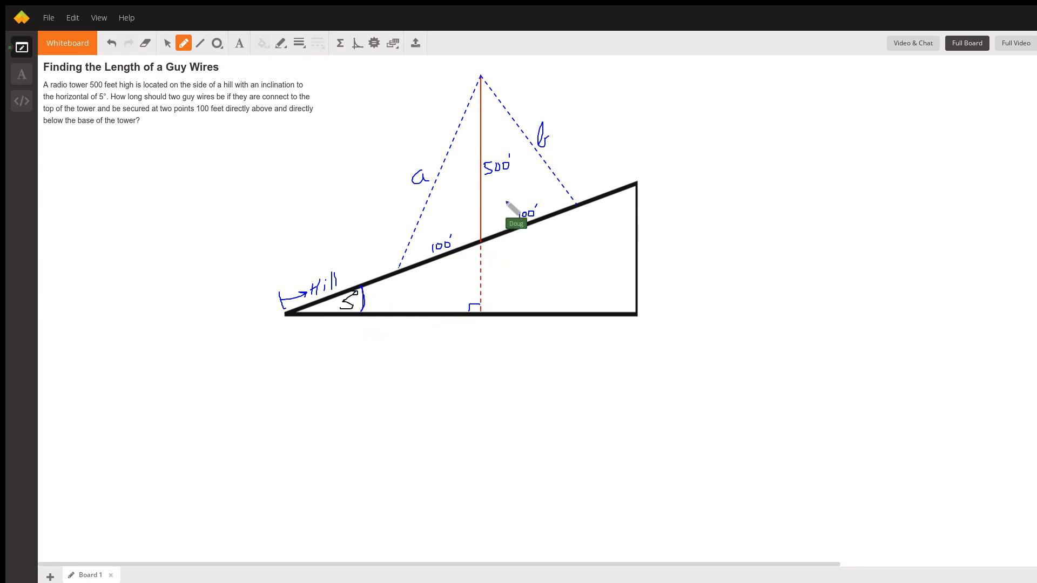
pyautogui.moveTo(489, 84)
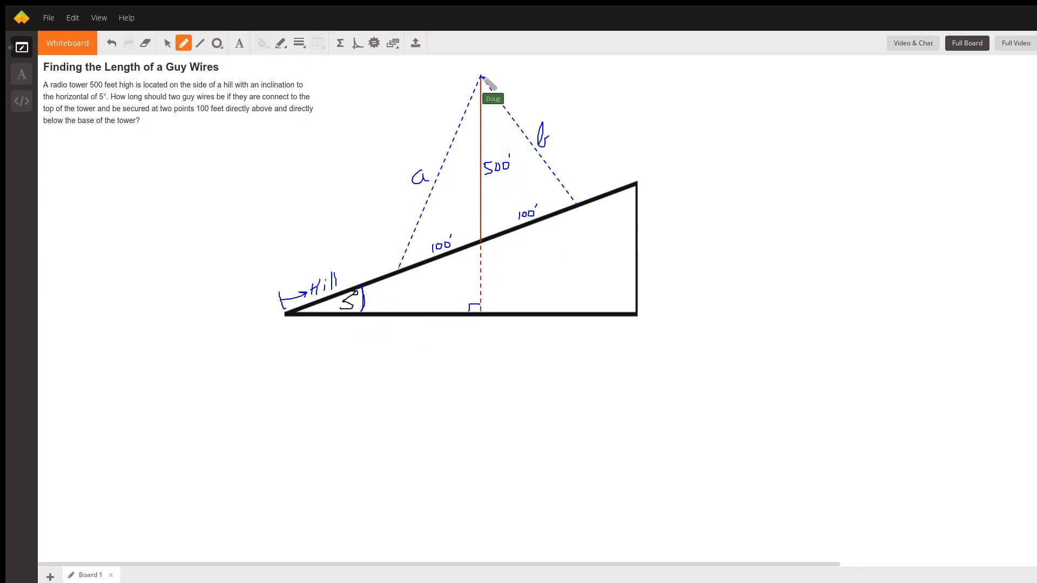
pyautogui.moveTo(486, 249)
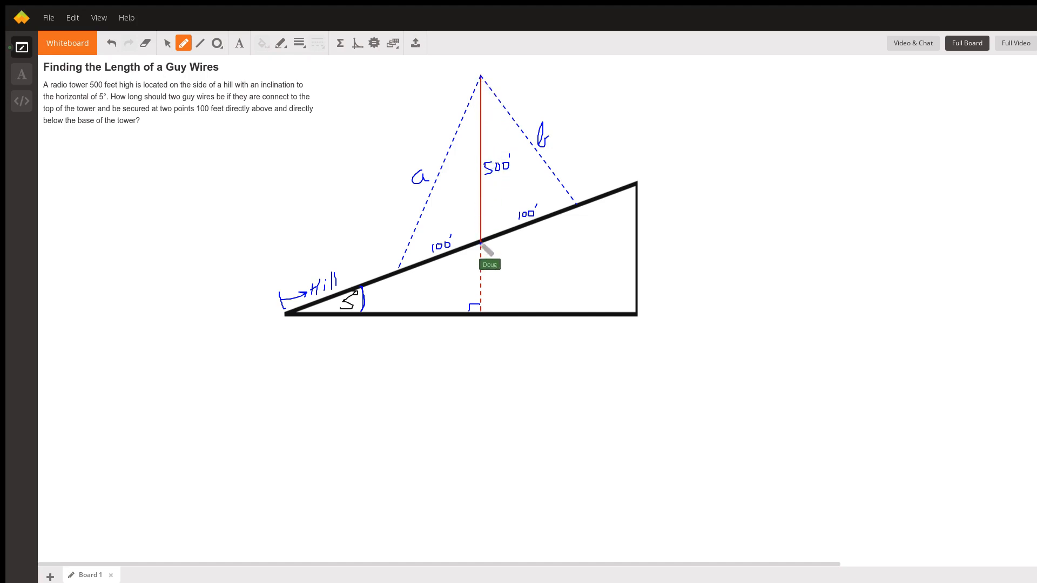
pyautogui.moveTo(483, 81)
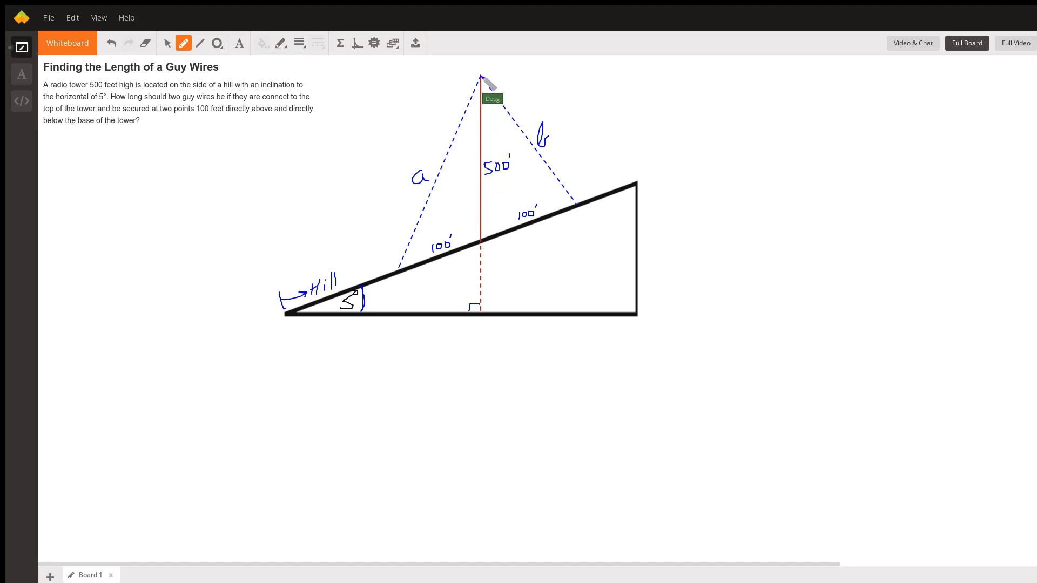
pyautogui.moveTo(480, 201)
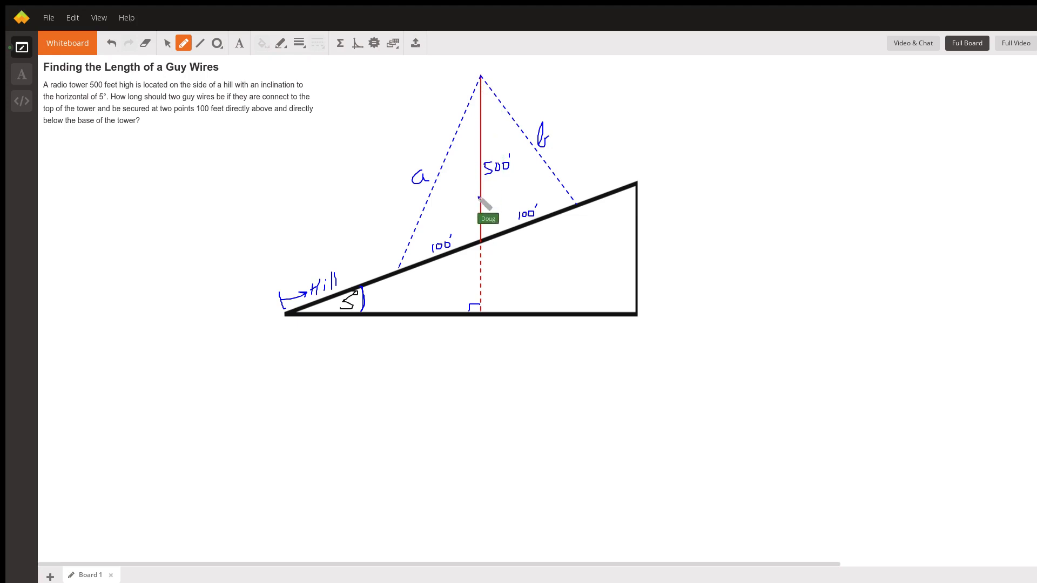
pyautogui.moveTo(483, 314)
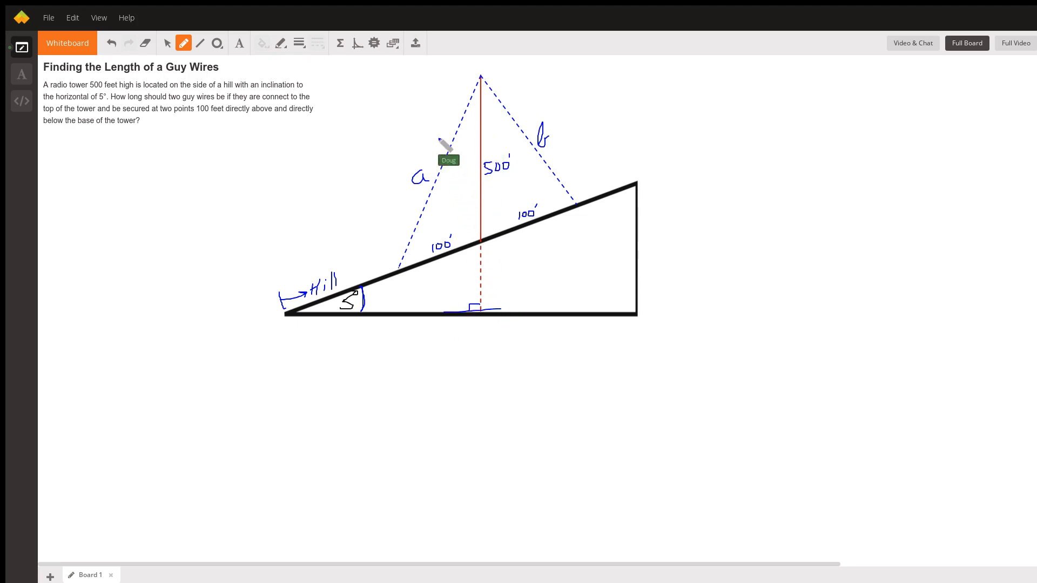
pyautogui.moveTo(475, 243)
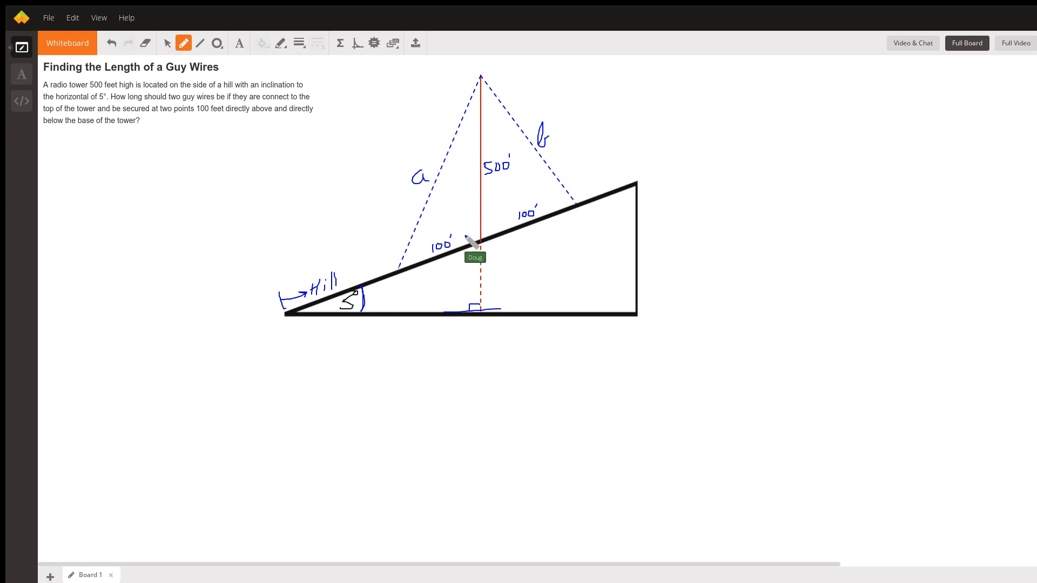
pyautogui.moveTo(429, 320)
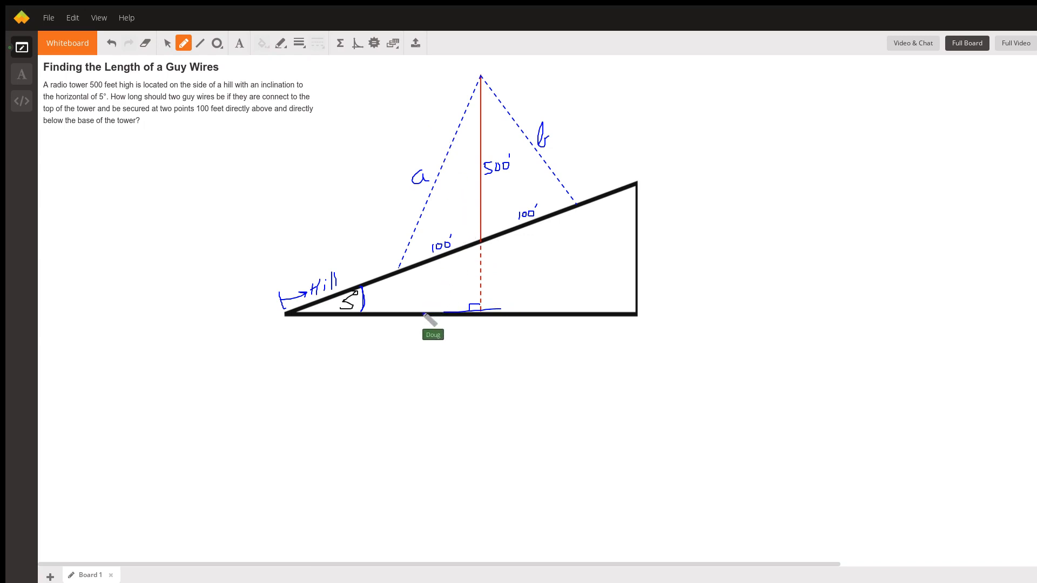
pyautogui.moveTo(480, 79)
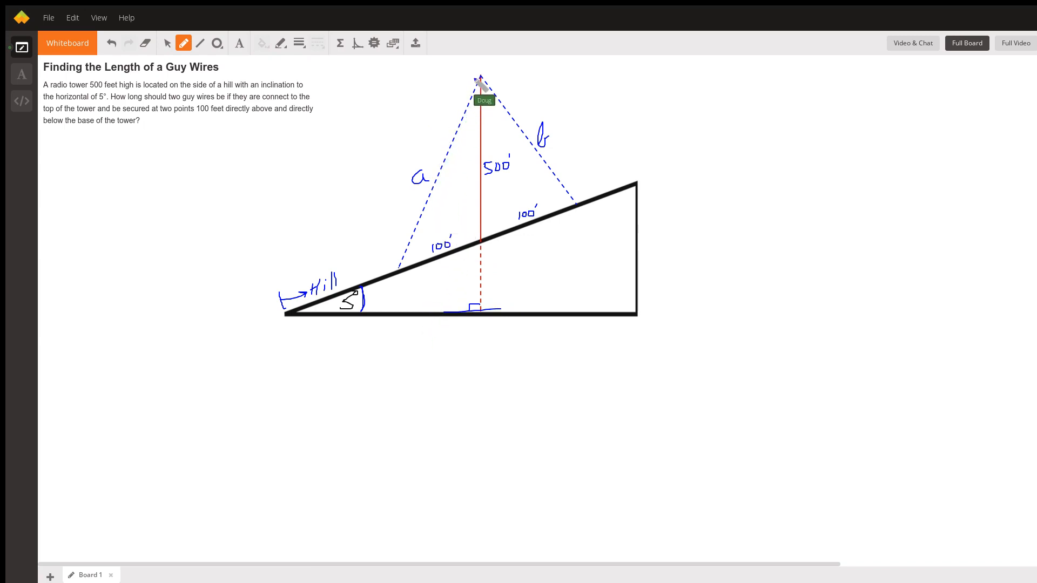
pyautogui.moveTo(578, 211)
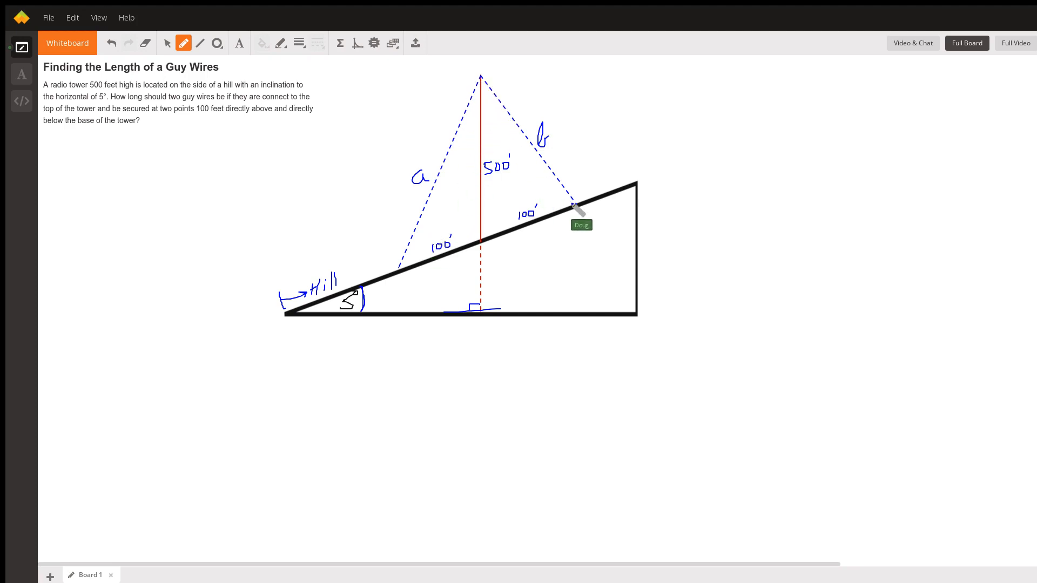
pyautogui.moveTo(439, 279)
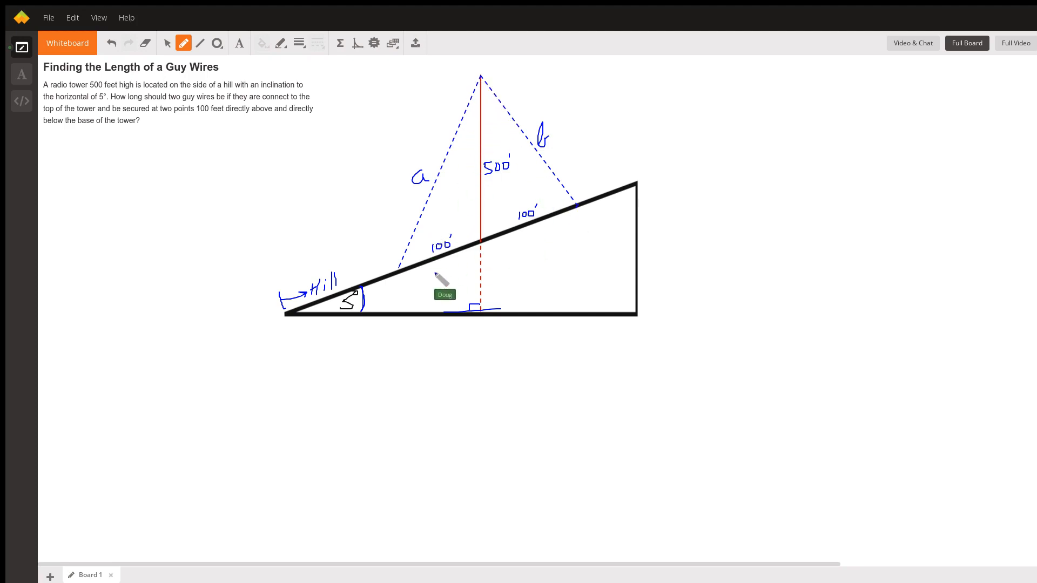
pyautogui.moveTo(558, 218)
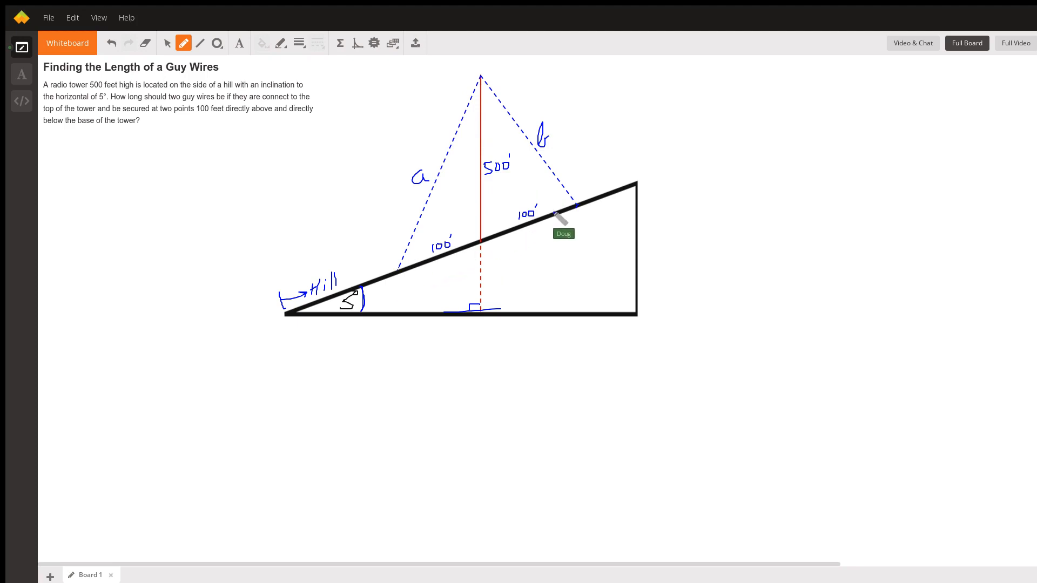
pyautogui.moveTo(321, 164)
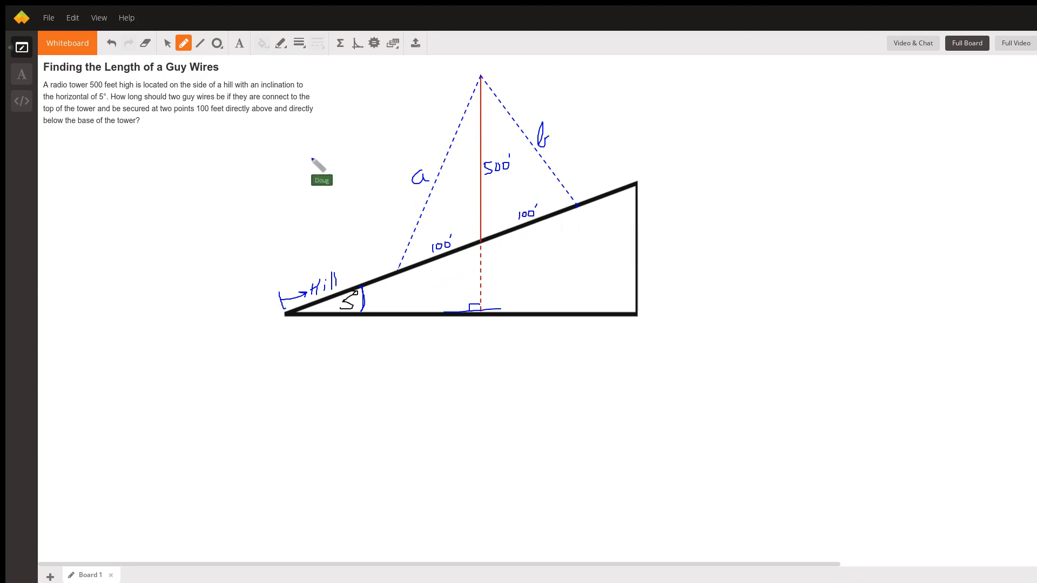
pyautogui.moveTo(228, 139)
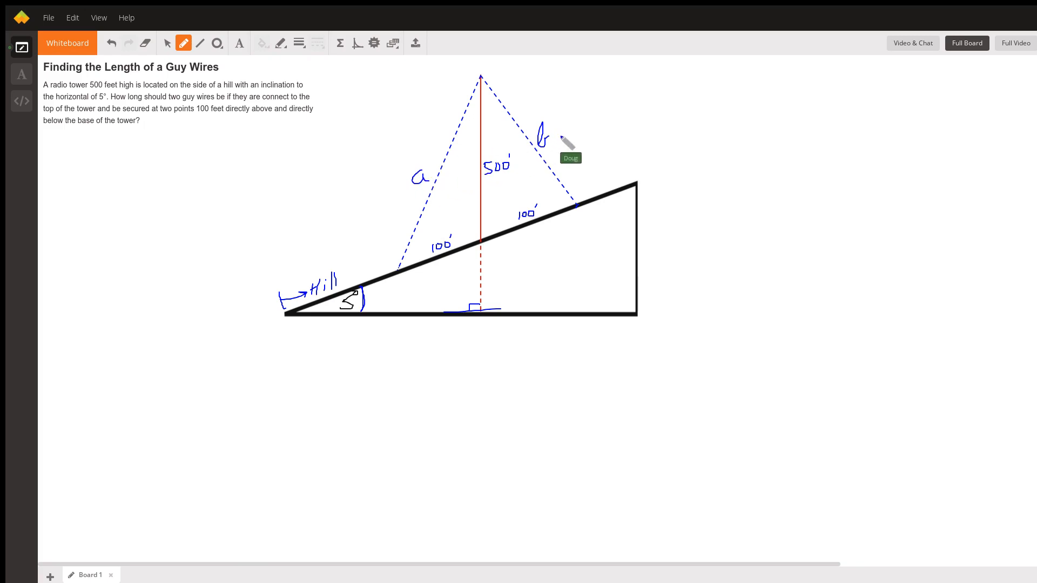
pyautogui.moveTo(536, 349)
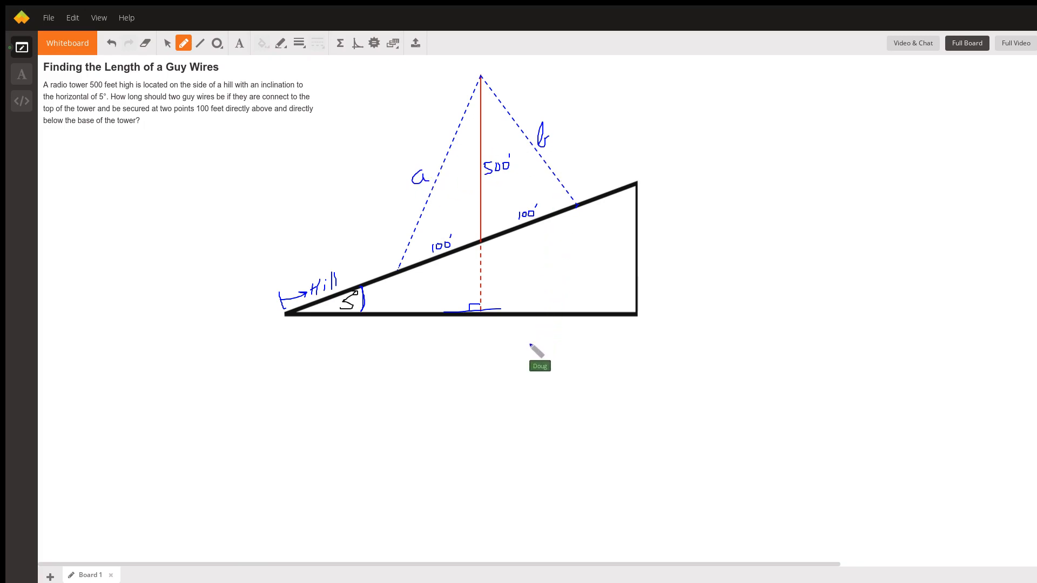
pyautogui.moveTo(486, 231)
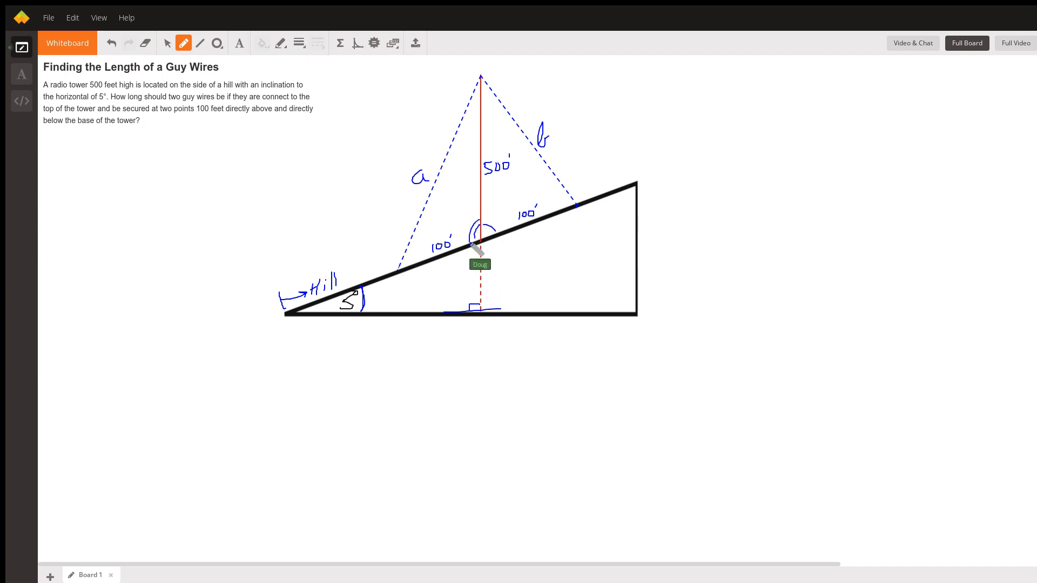
pyautogui.moveTo(625, 304)
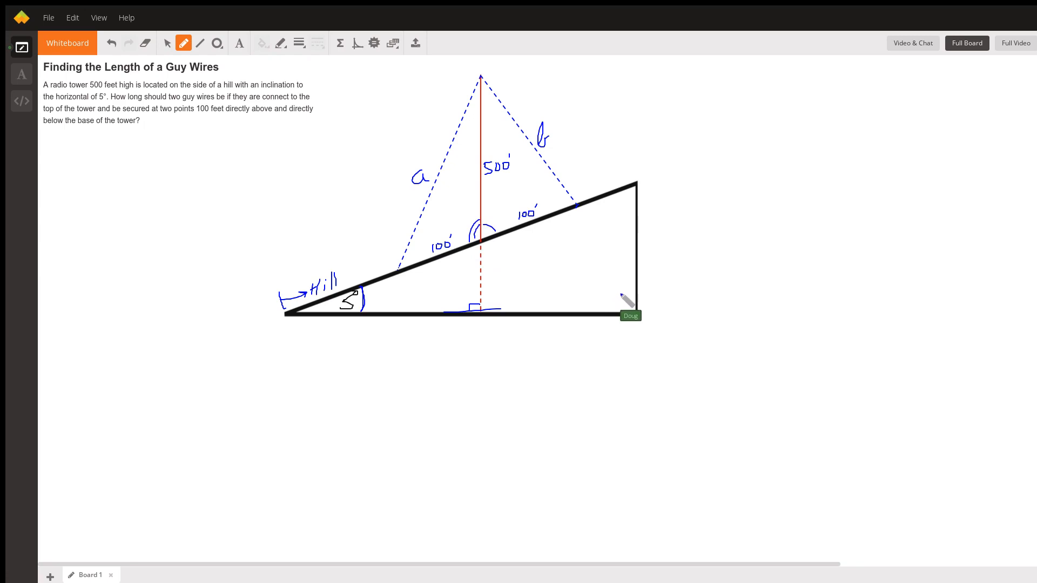
pyautogui.moveTo(426, 192)
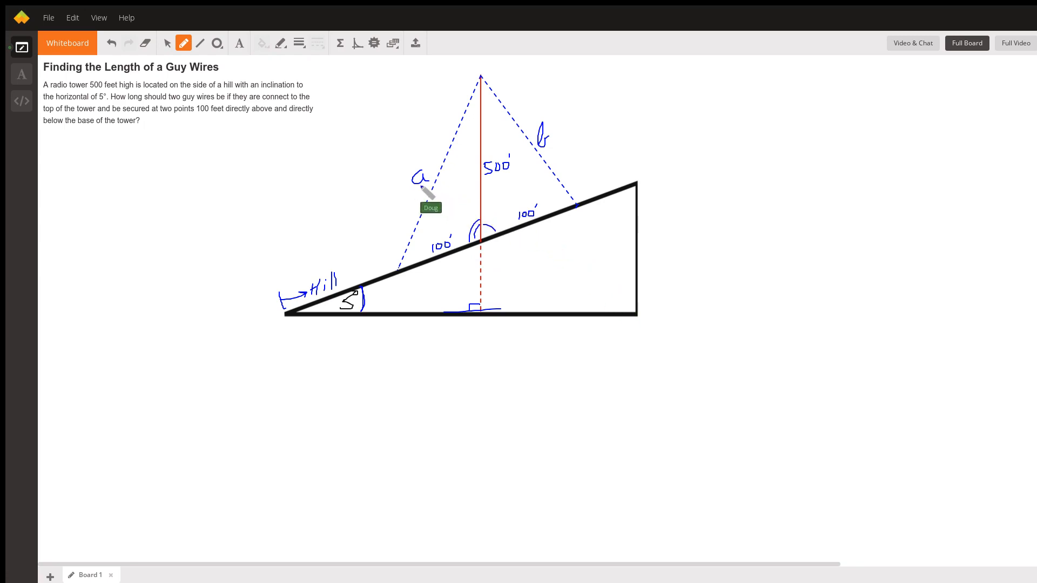
pyautogui.moveTo(496, 178)
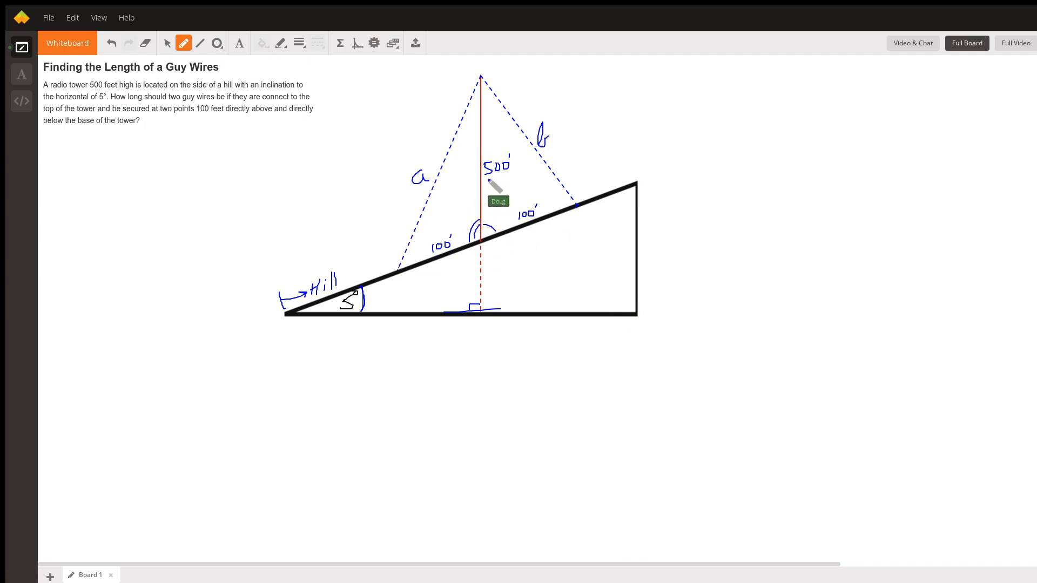
pyautogui.moveTo(455, 303)
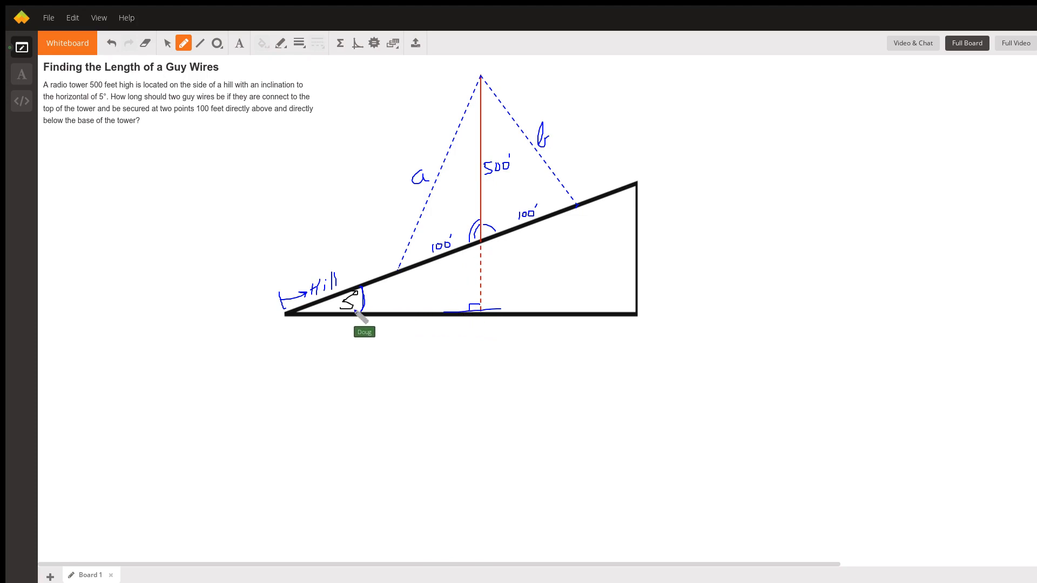
pyautogui.moveTo(486, 278)
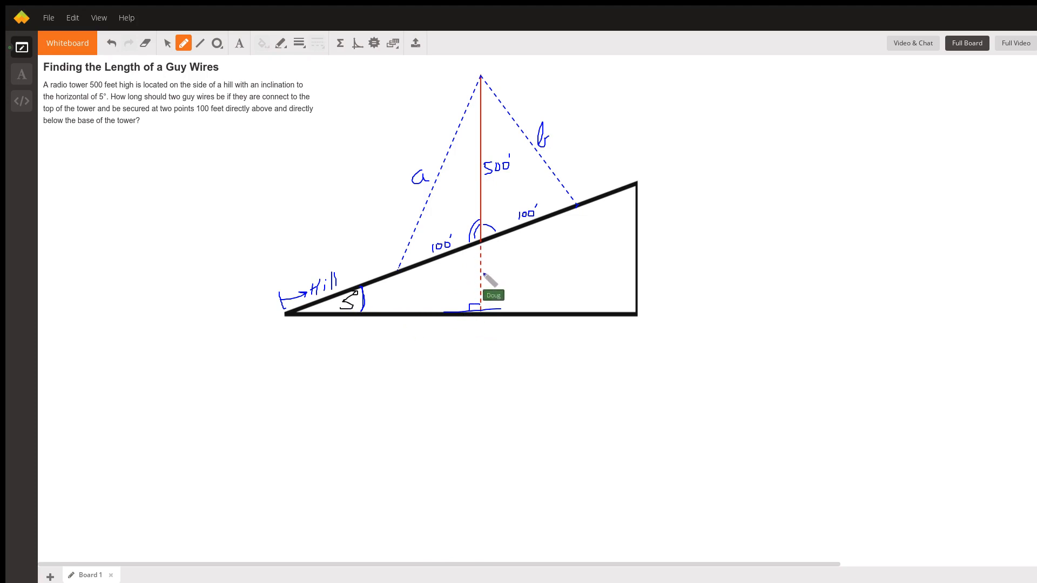
pyautogui.moveTo(311, 324)
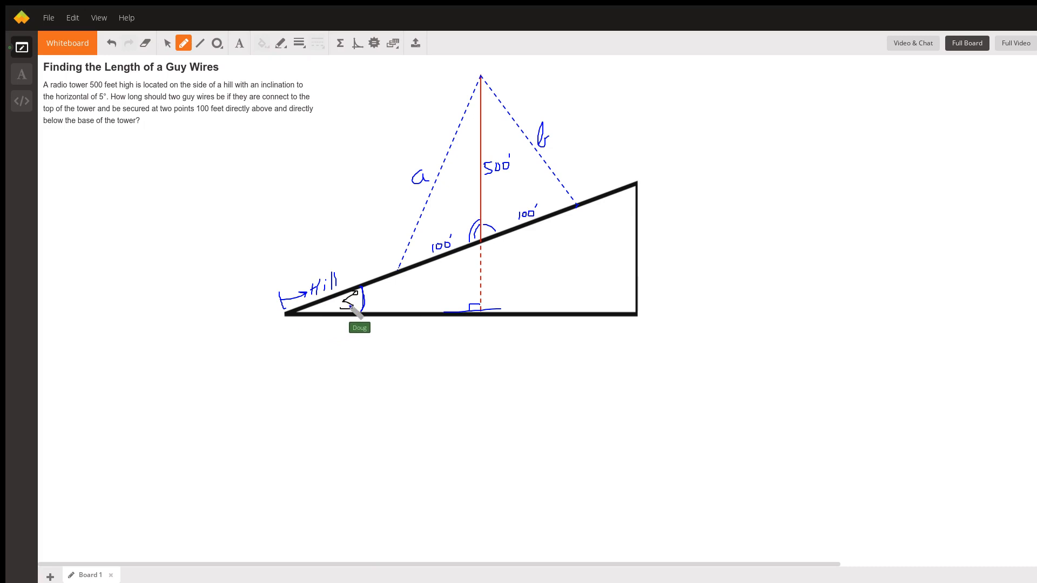
pyautogui.moveTo(472, 267)
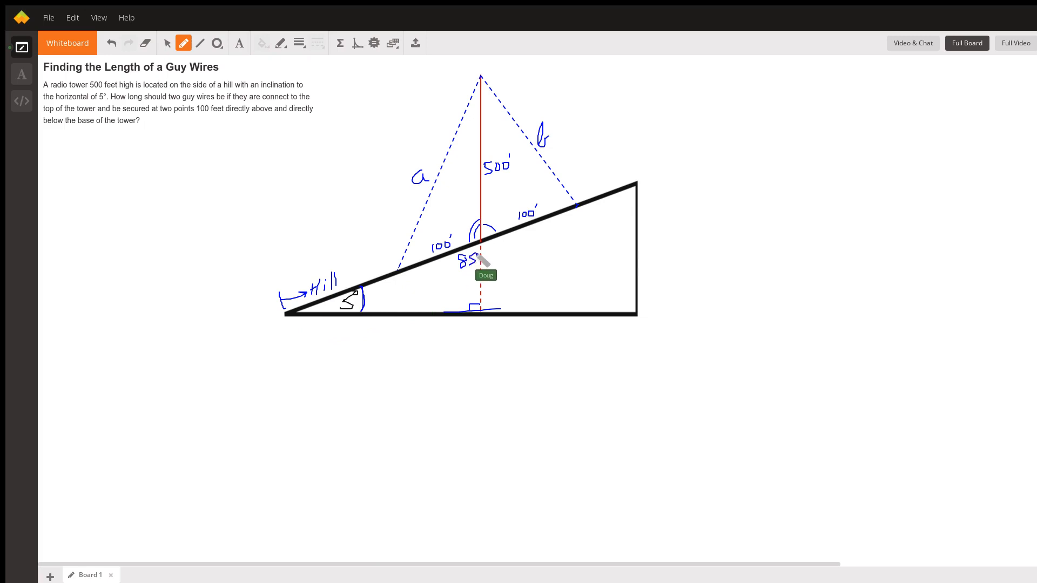
pyautogui.moveTo(480, 258)
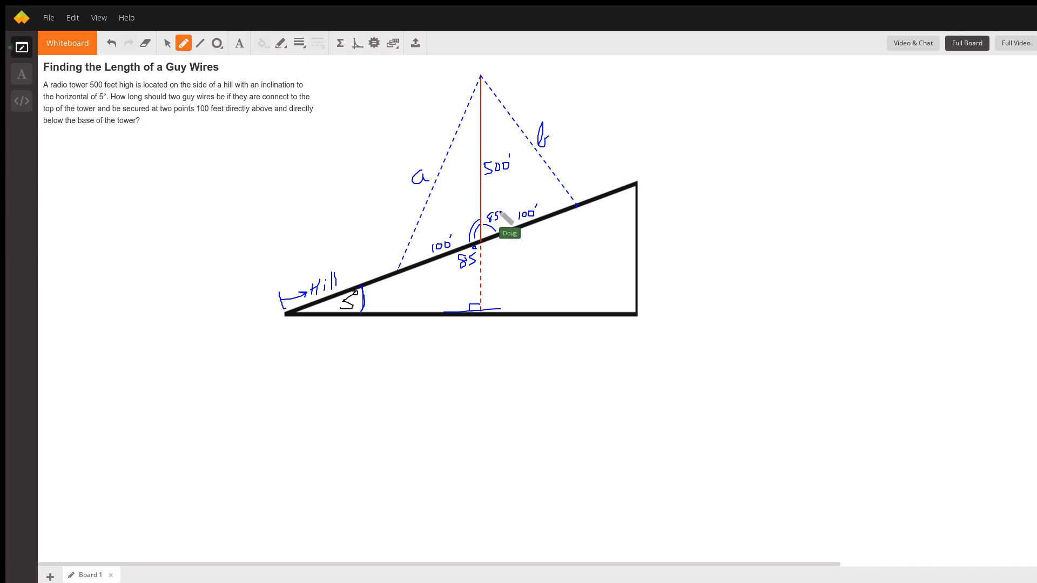
pyautogui.moveTo(505, 245)
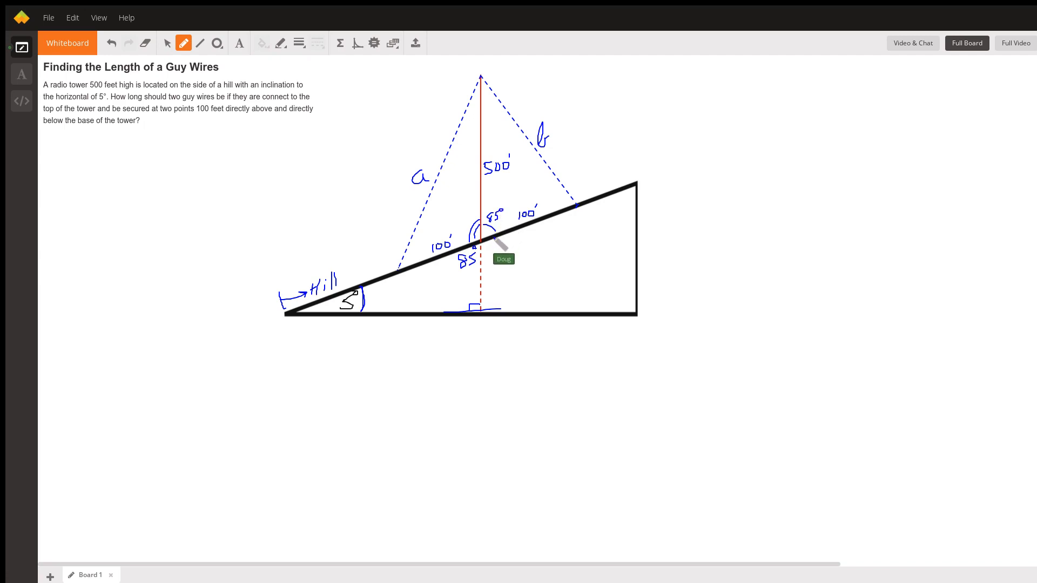
pyautogui.moveTo(487, 228)
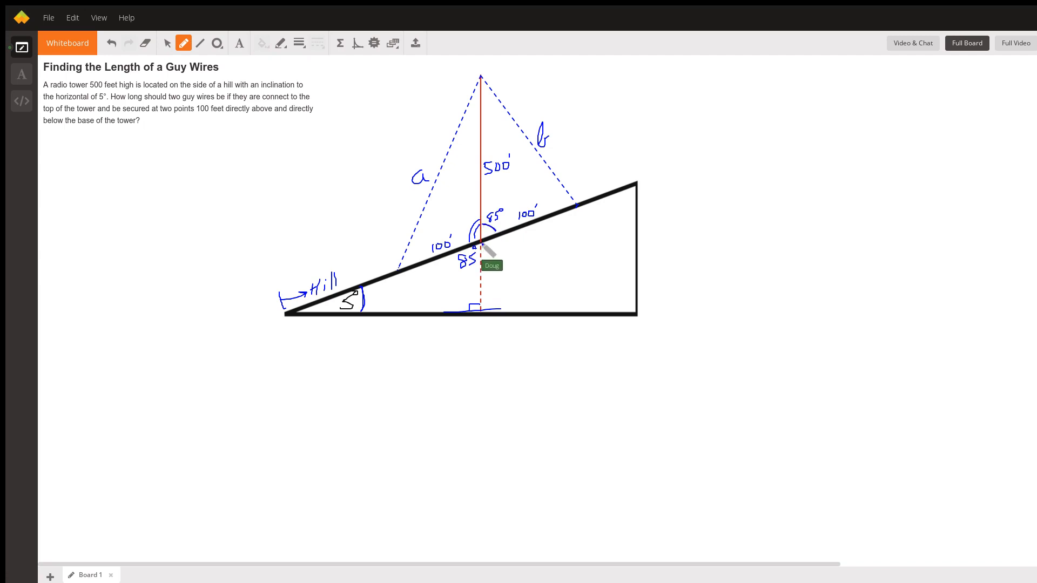
pyautogui.moveTo(479, 231)
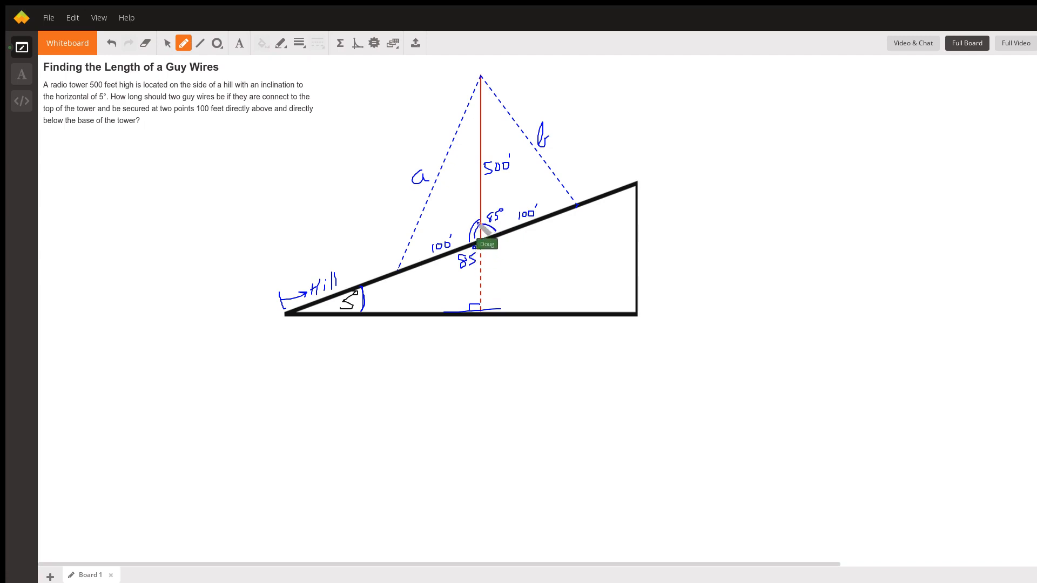
pyautogui.moveTo(483, 249)
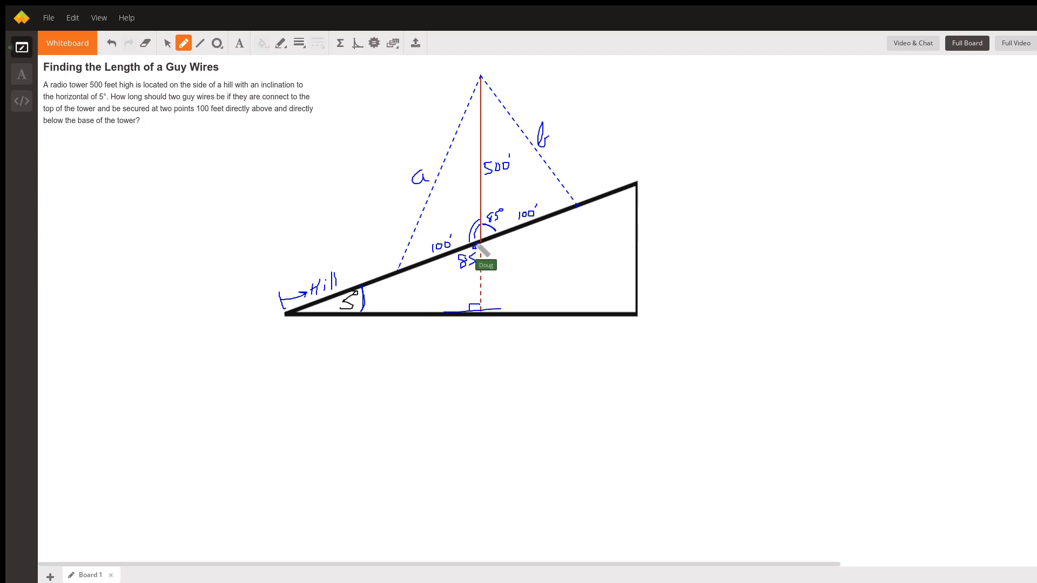
pyautogui.moveTo(492, 255)
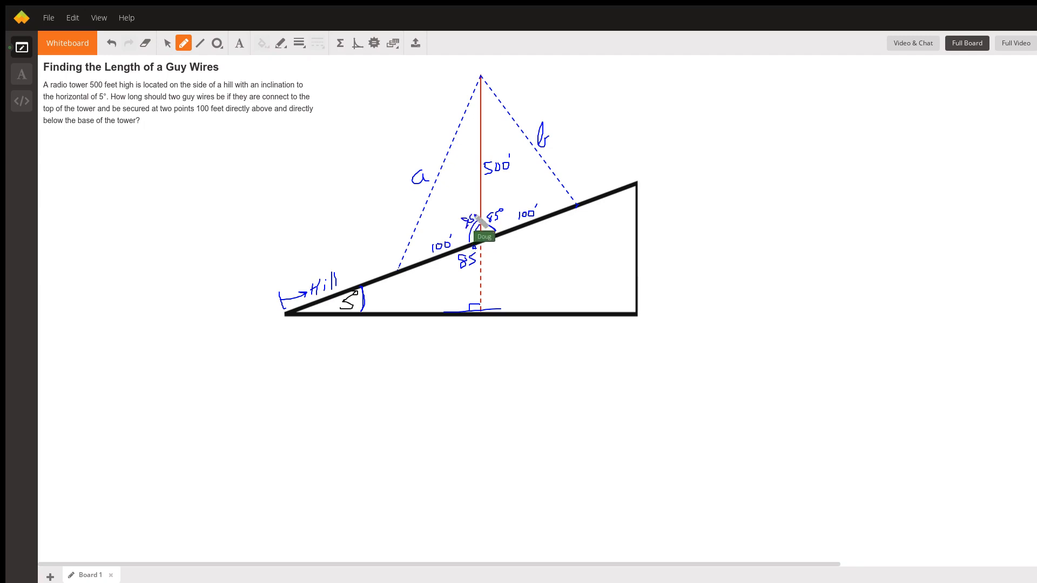
pyautogui.moveTo(565, 293)
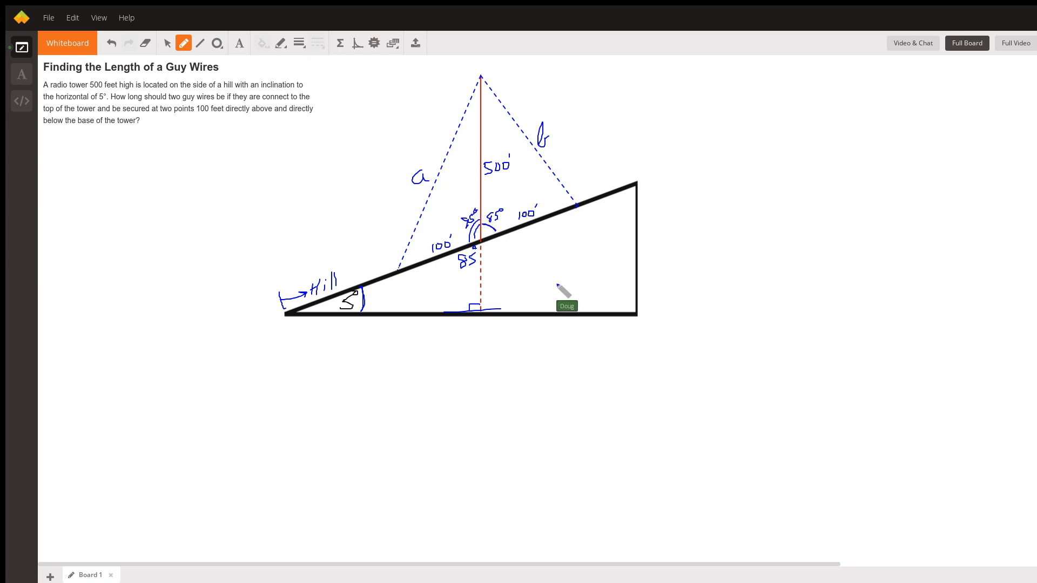
pyautogui.moveTo(415, 294)
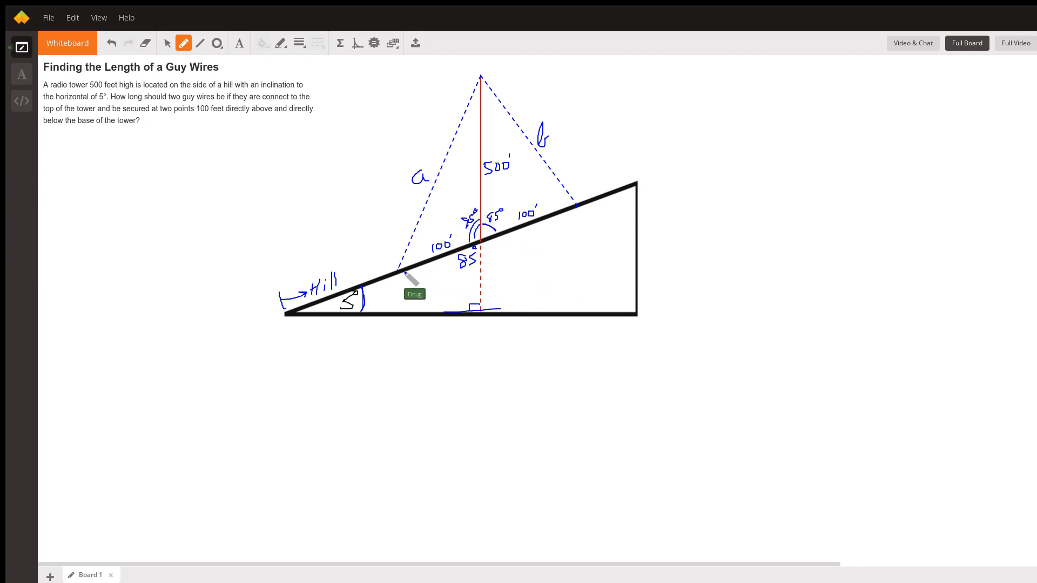
pyautogui.moveTo(480, 258)
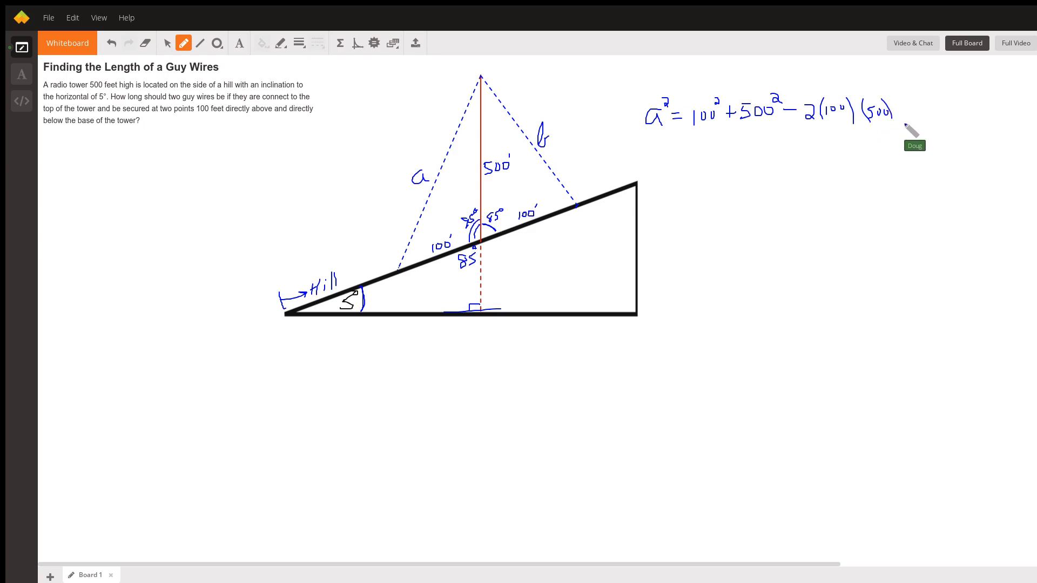
pyautogui.moveTo(906, 113)
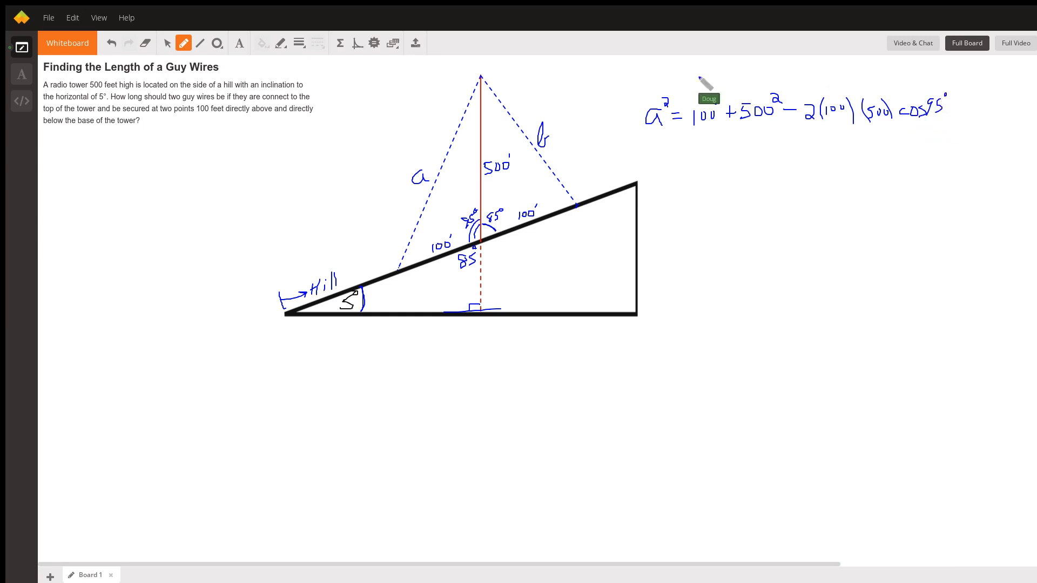
pyautogui.moveTo(511, 103)
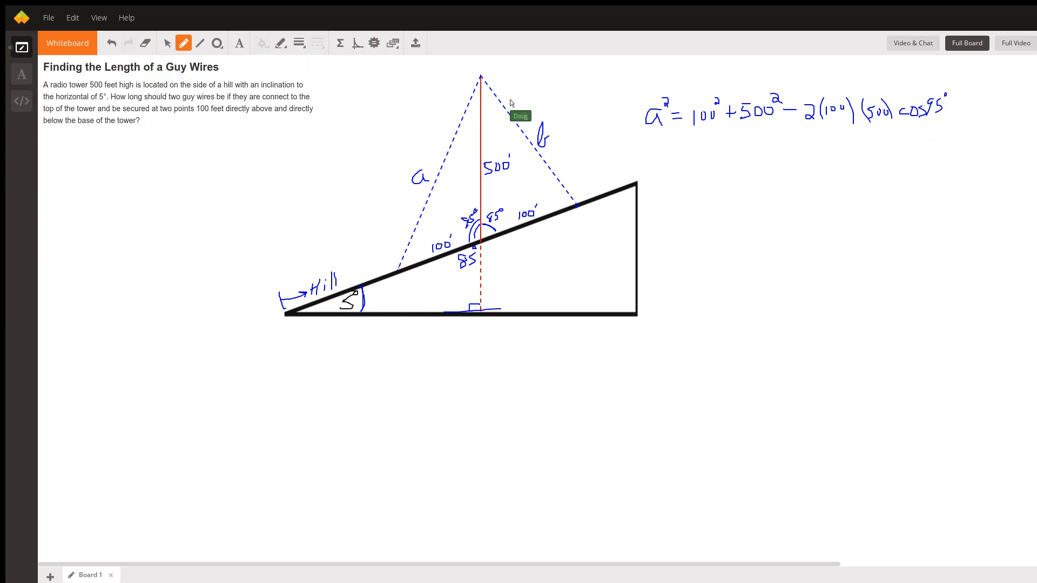
pyautogui.moveTo(959, 143)
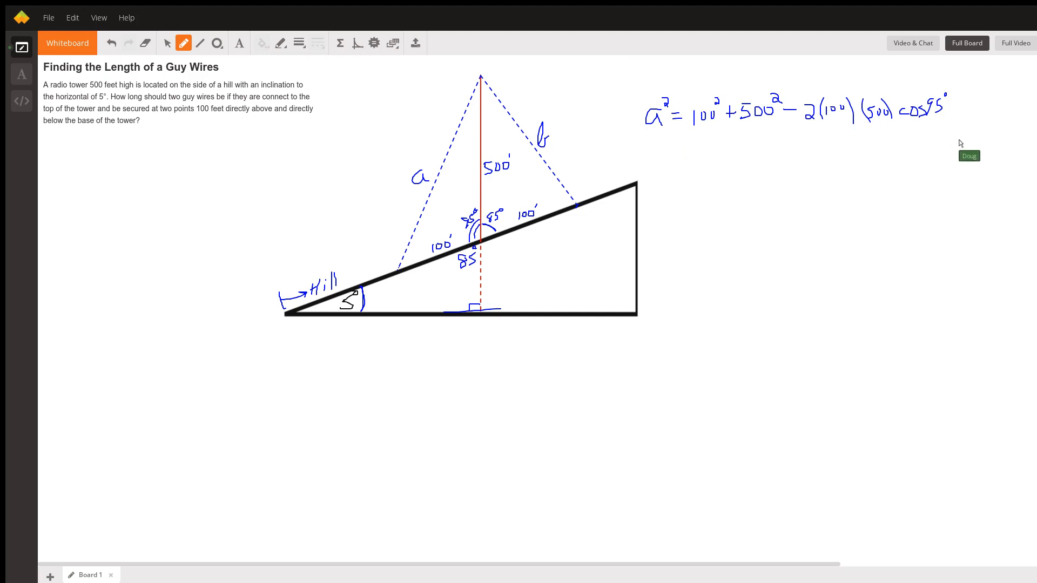
pyautogui.moveTo(687, 113)
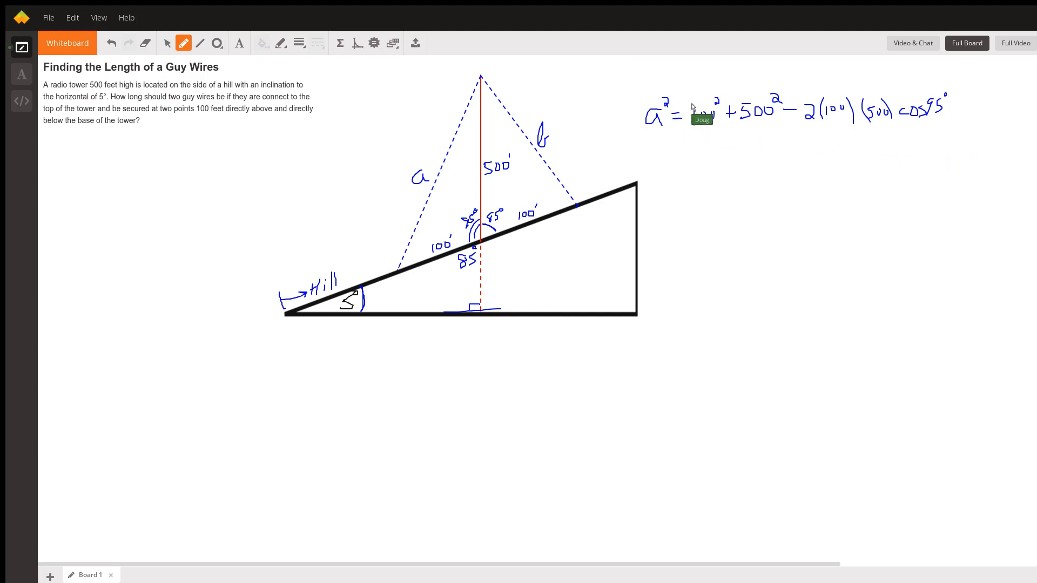
pyautogui.moveTo(676, 198)
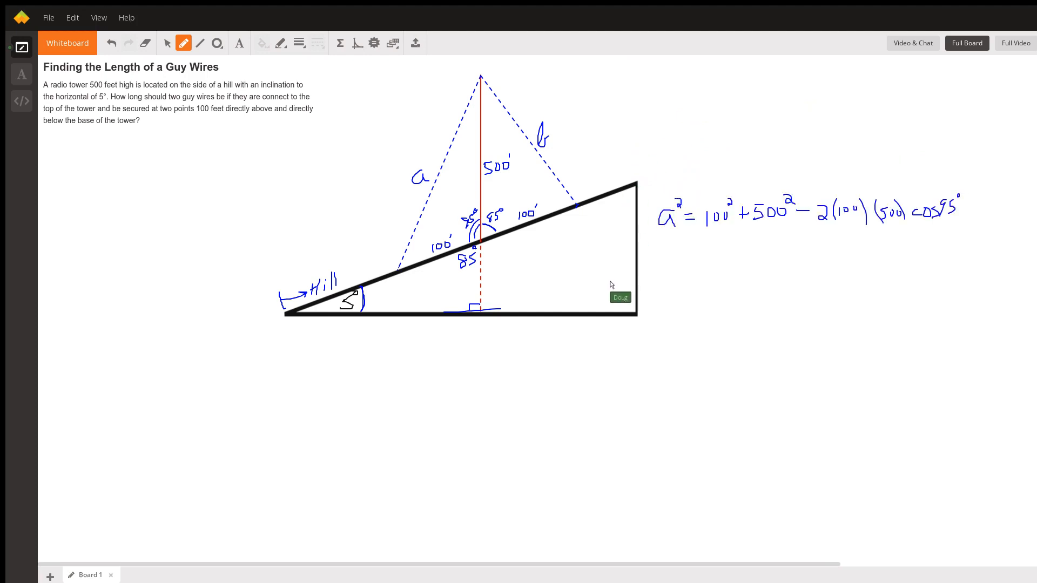
pyautogui.moveTo(412, 222)
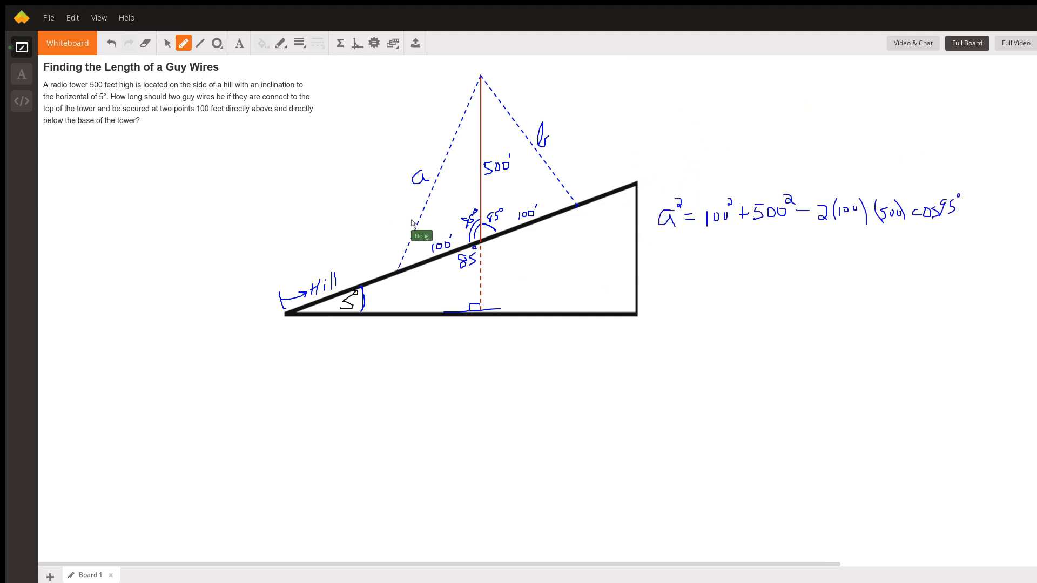
pyautogui.moveTo(716, 231)
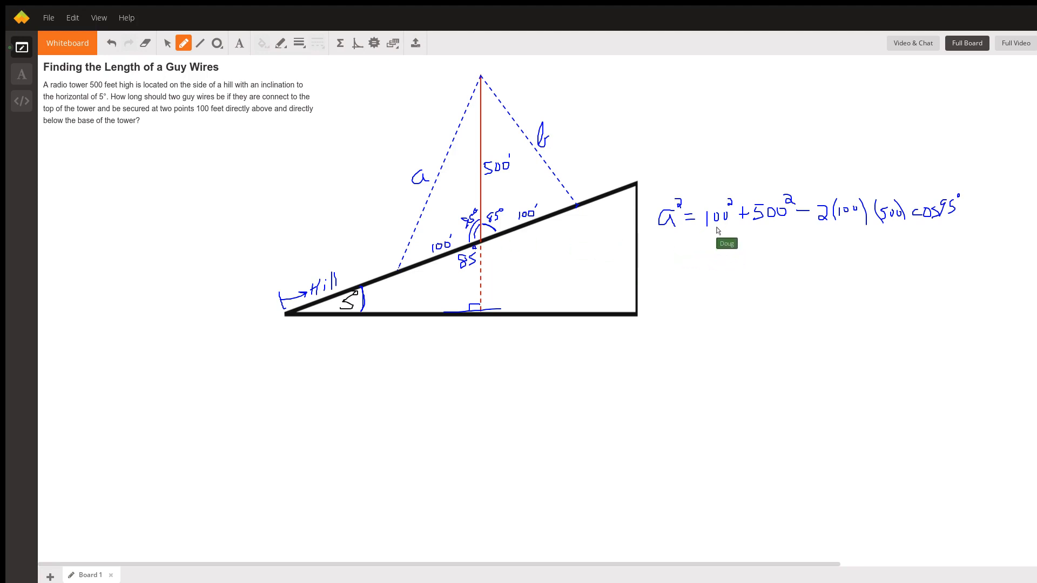
pyautogui.moveTo(551, 199)
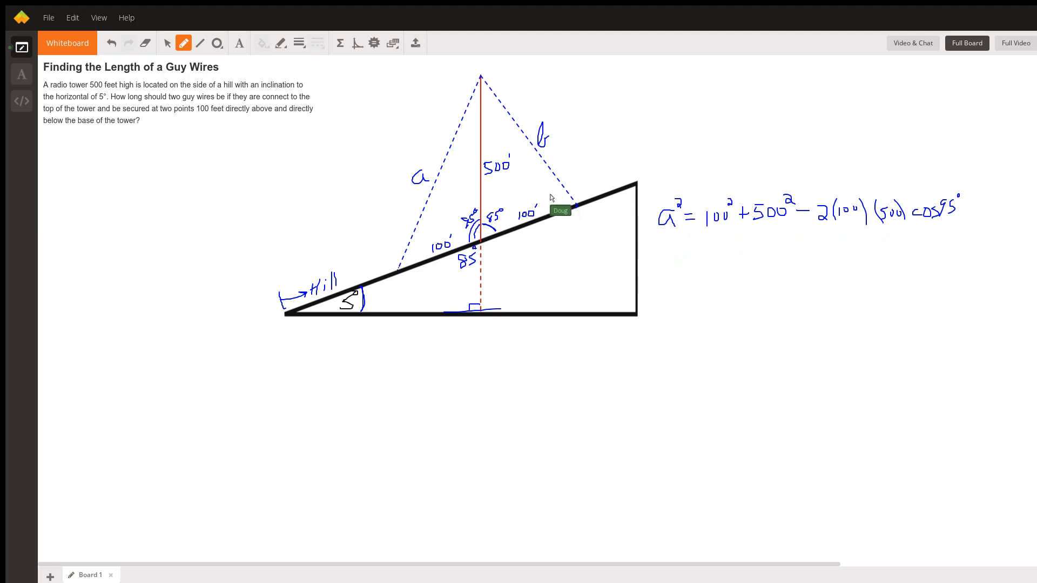
pyautogui.moveTo(418, 190)
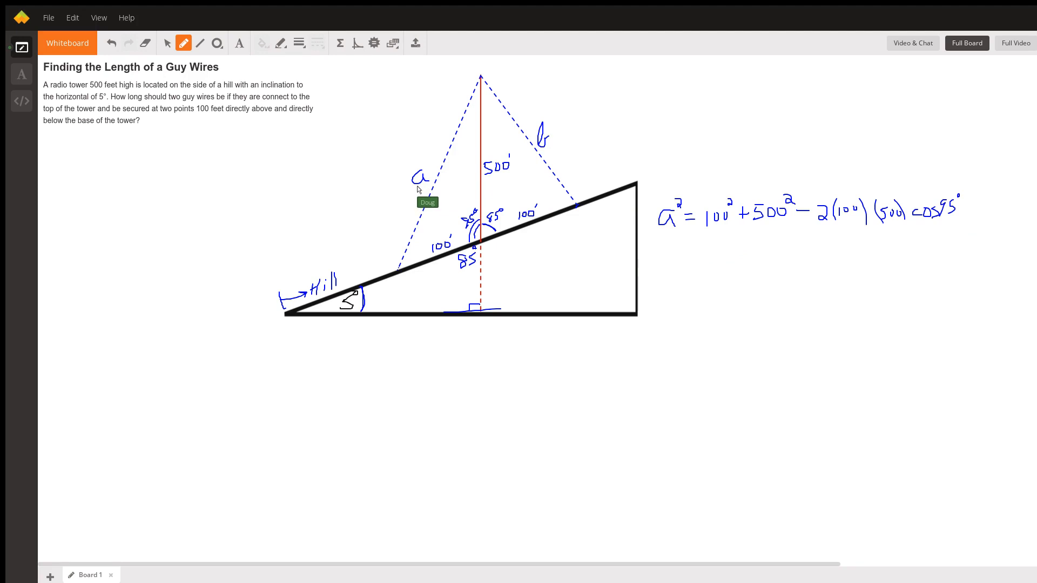
pyautogui.moveTo(487, 231)
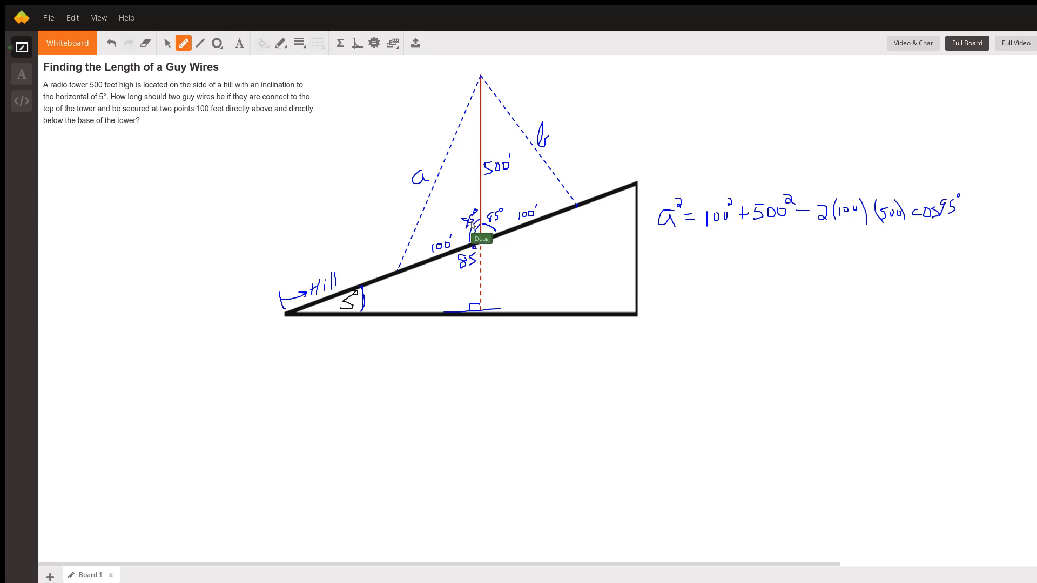
pyautogui.moveTo(490, 174)
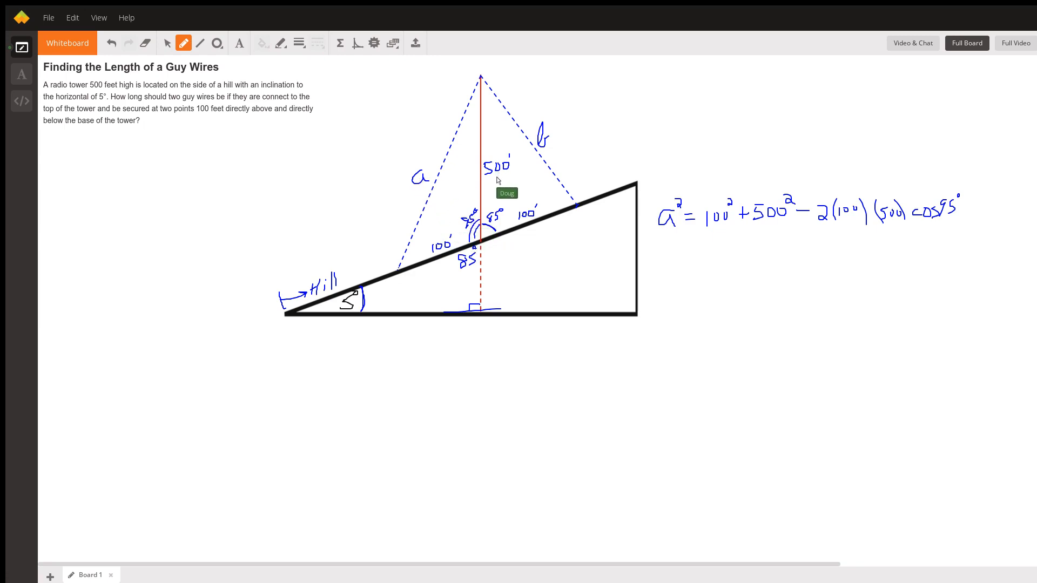
pyautogui.moveTo(497, 181)
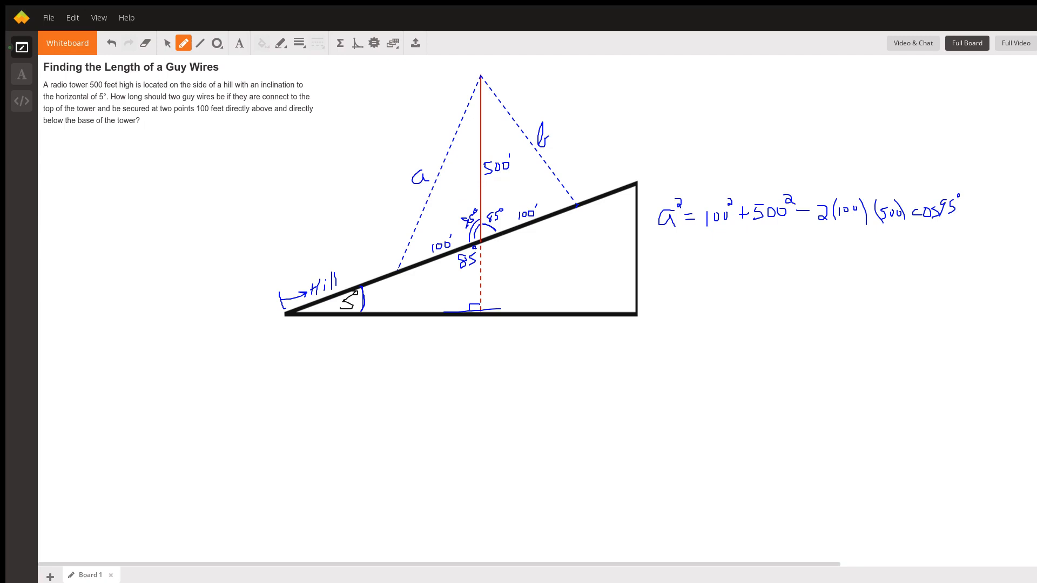
pyautogui.moveTo(344, 65)
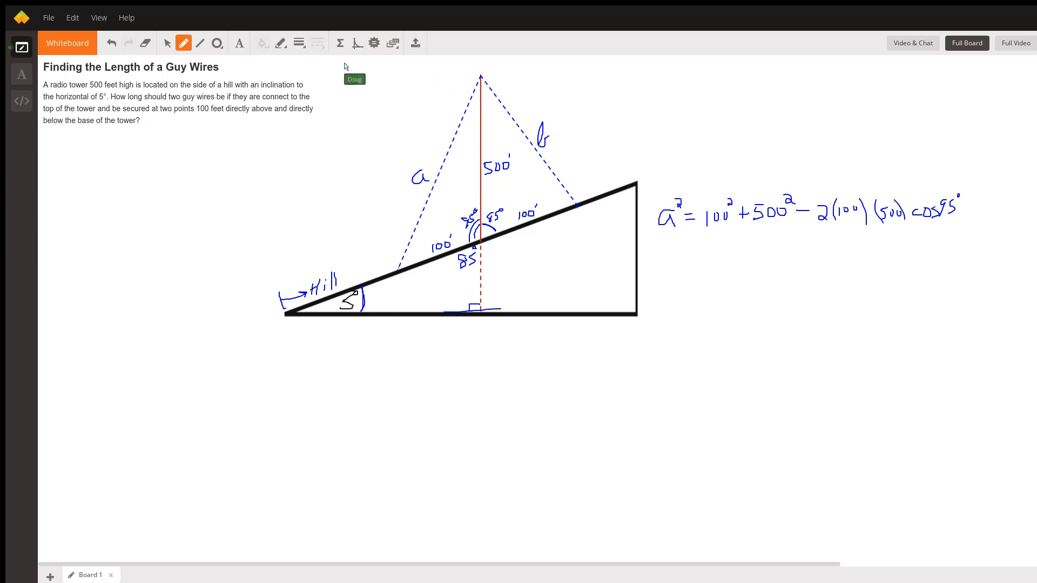
pyautogui.moveTo(544, 149)
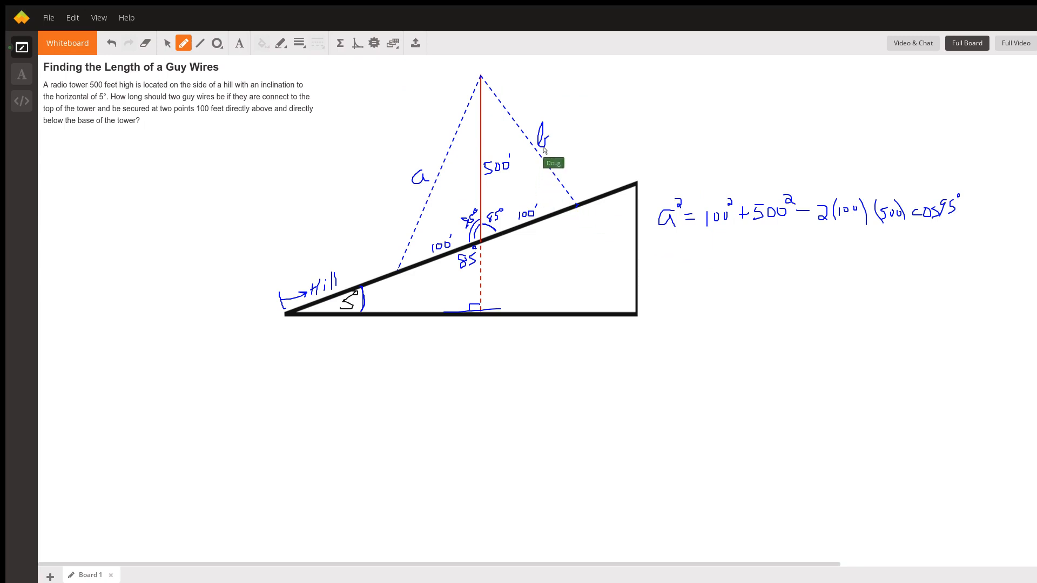
pyautogui.moveTo(536, 183)
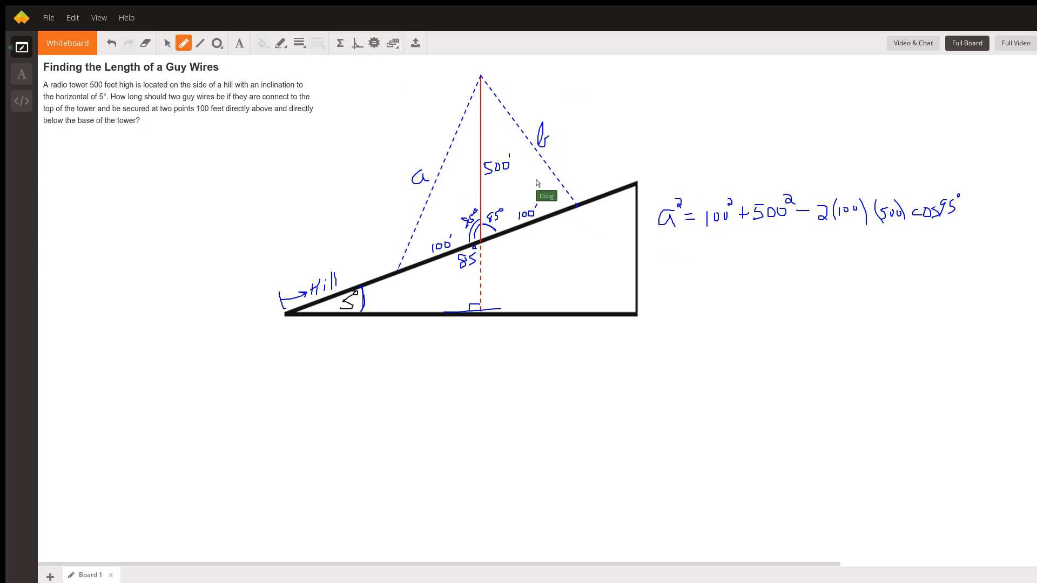
pyautogui.moveTo(809, 260)
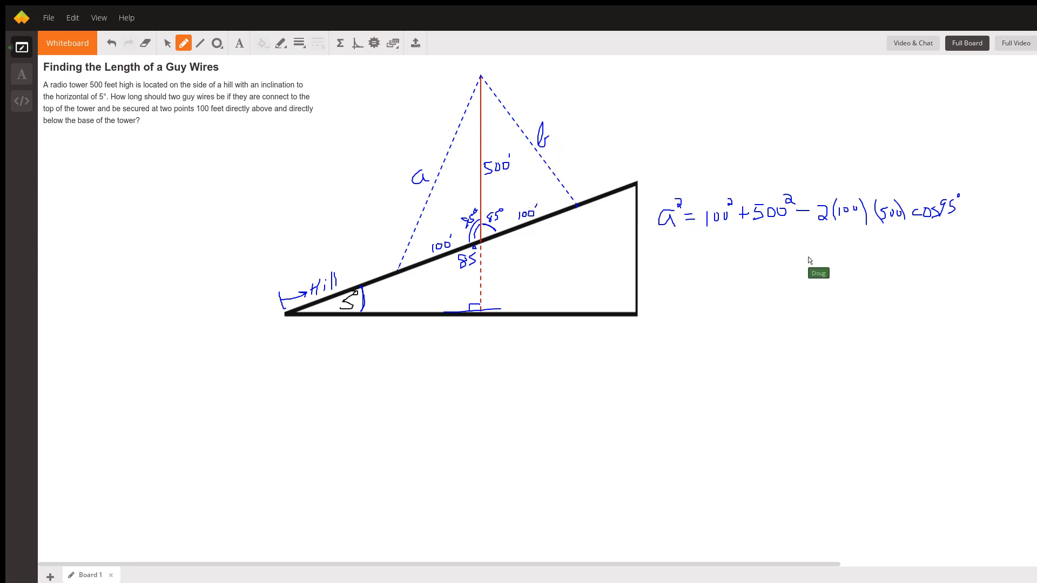
pyautogui.moveTo(849, 272)
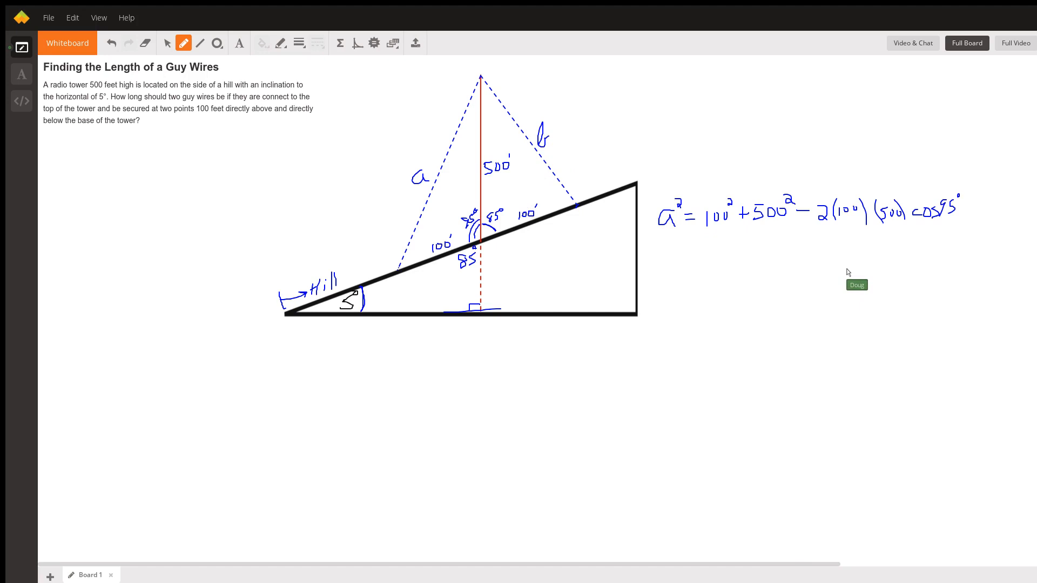
pyautogui.moveTo(724, 200)
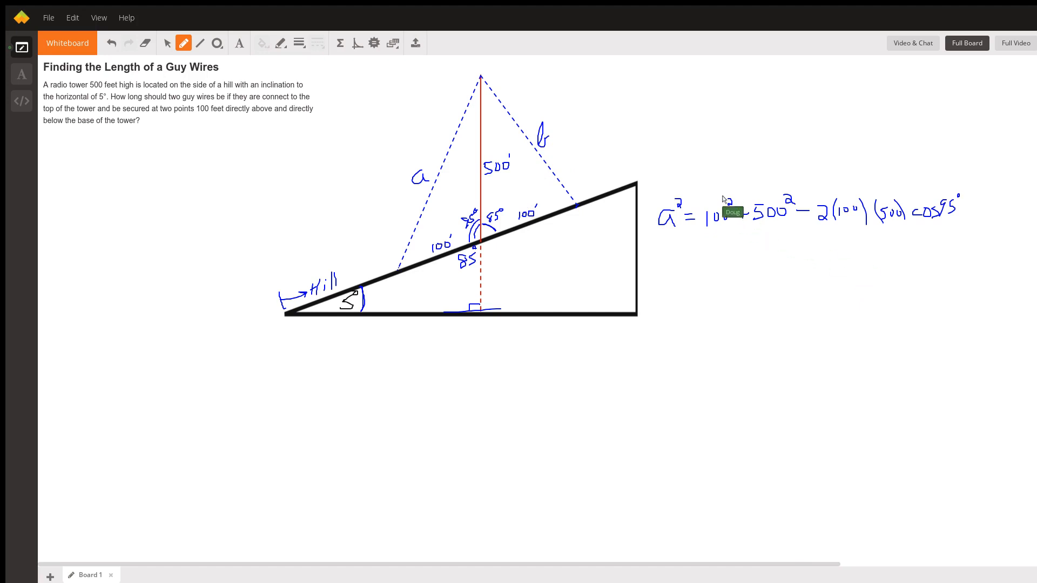